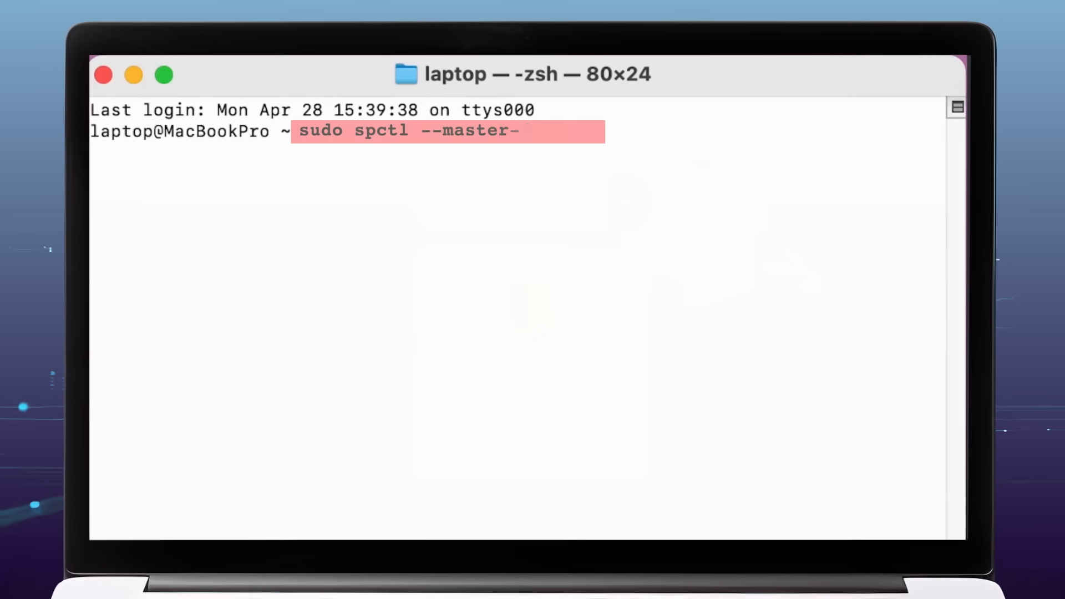
- Complete the sudo spctl --master-disable command to lift Gatekeeper's app-source restriction
{"action": "type", "text": "disable"}
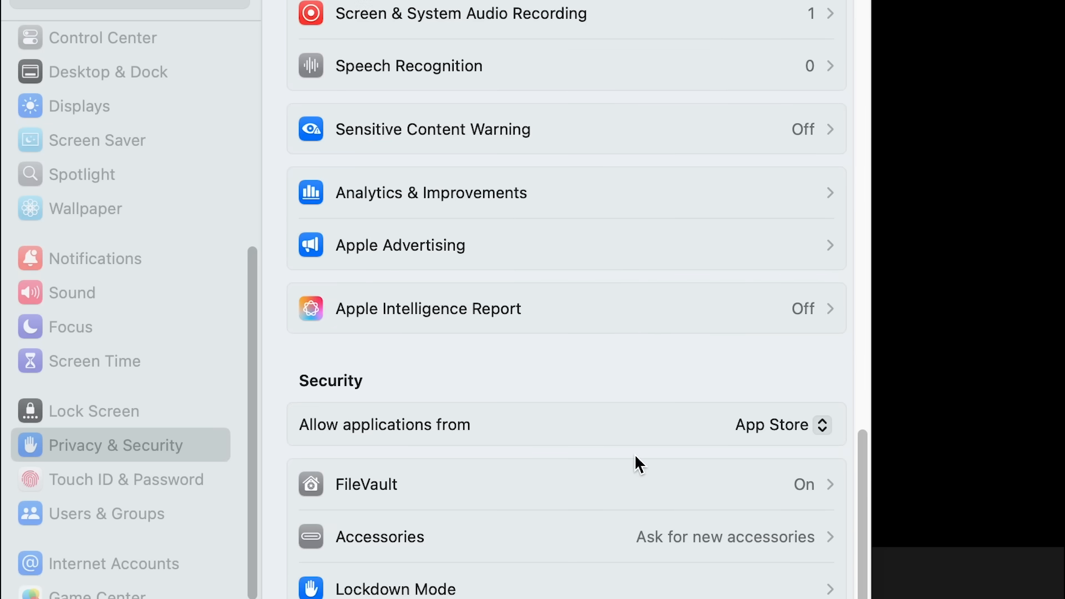
- Set 'Allow applications from' to Anywhere in Privacy & Security
{"action": "left_click", "coordinate": [782, 425]}
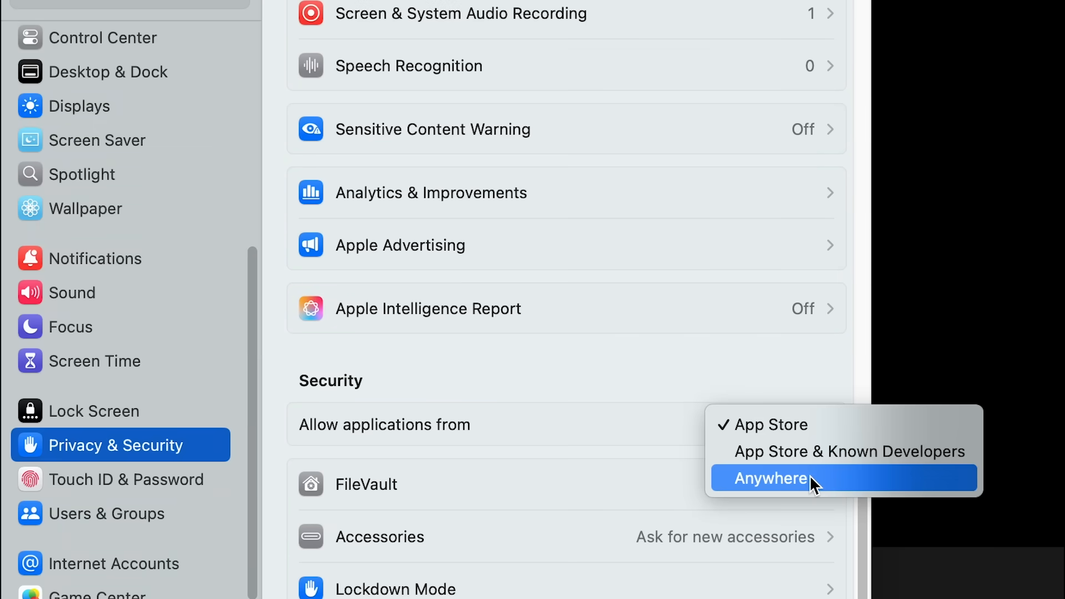
{"action": "left_click", "coordinate": [771, 478]}
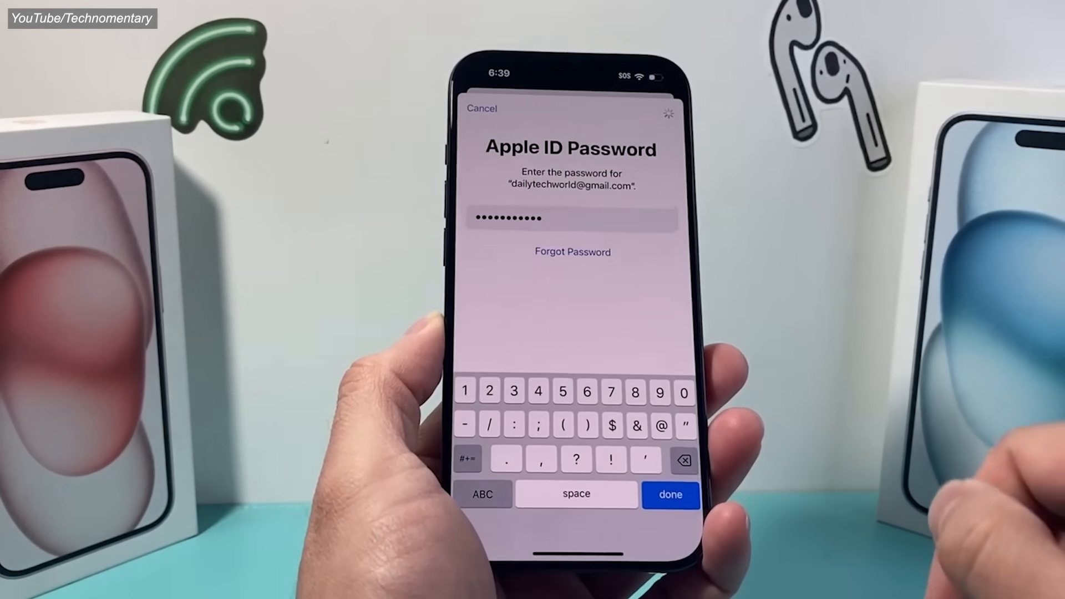
- Confirm the Apple ID password, adjust the Date Range filter, and dismiss LibreOffice's 25.2 up-to-date notice
{"action": "left_click", "coordinate": [669, 495]}
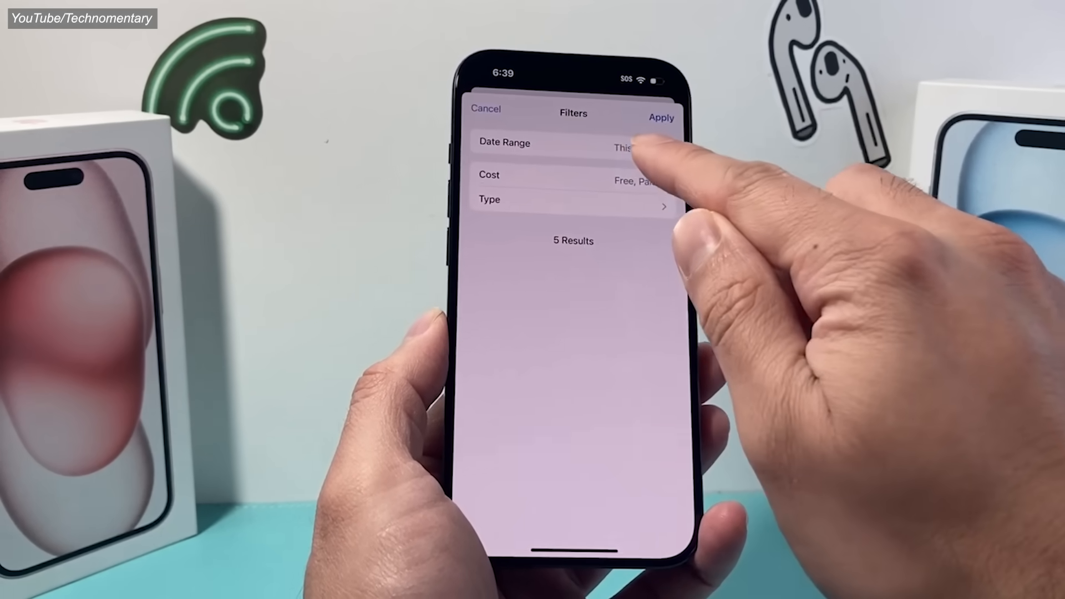
{"action": "left_click", "coordinate": [572, 143]}
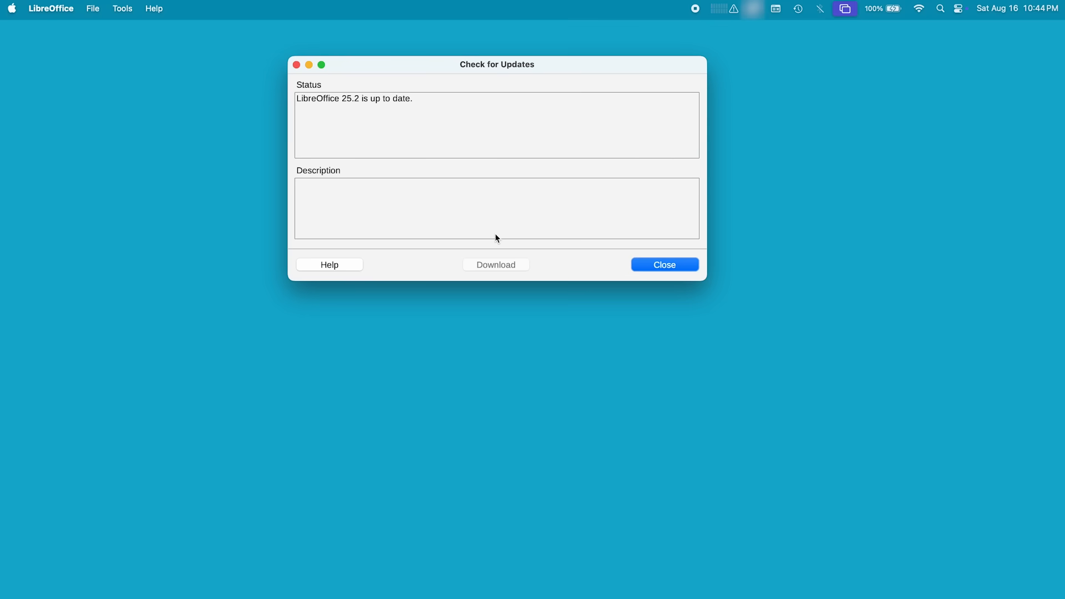
{"action": "left_click", "coordinate": [663, 264]}
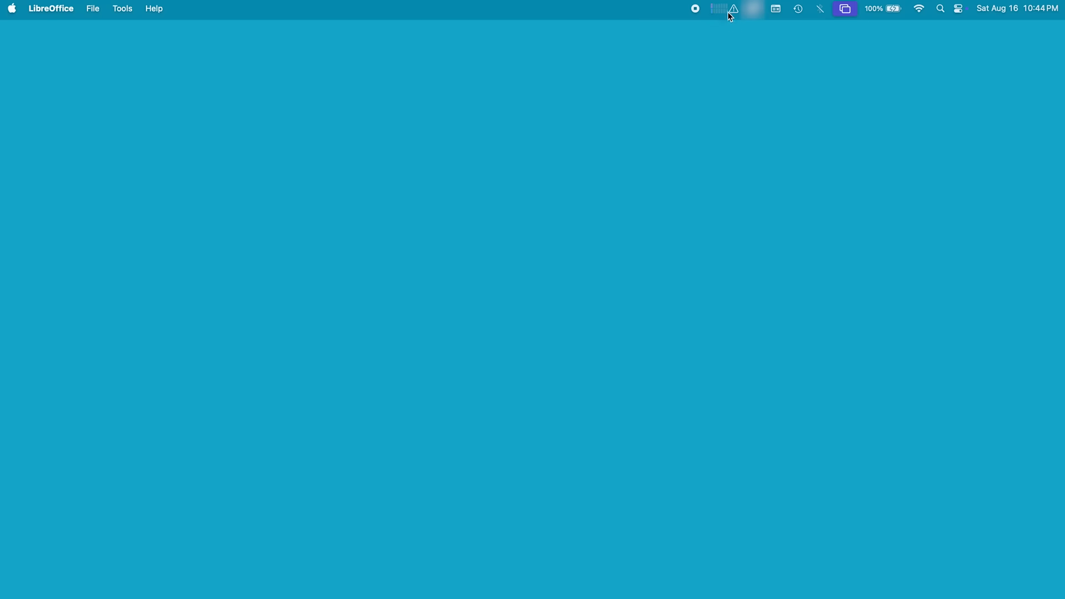
{"action": "left_click", "coordinate": [732, 9]}
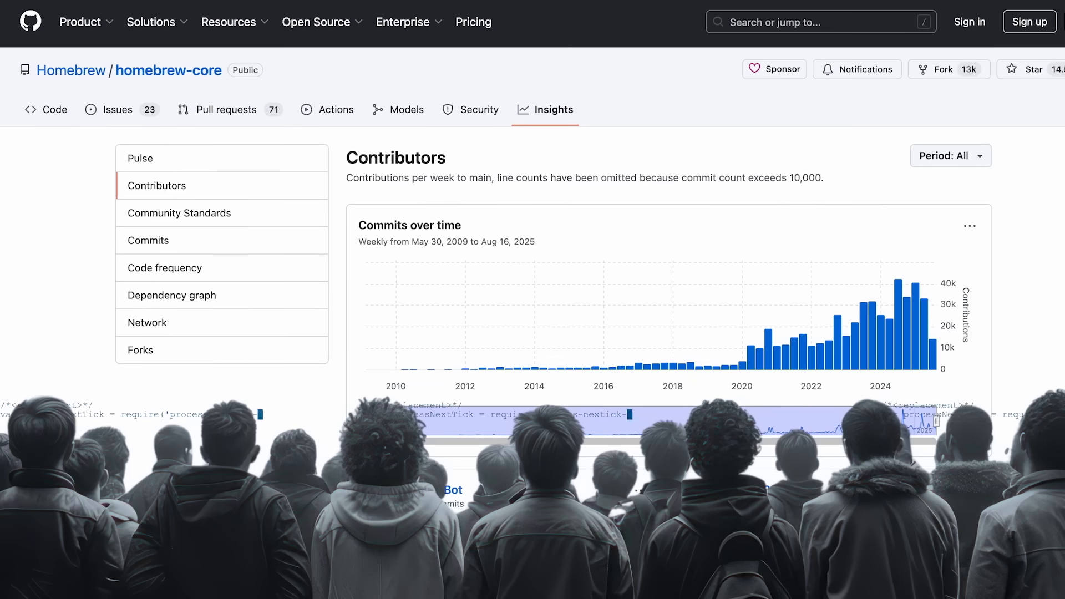
- Scroll through homebrew-core's Contributors page on GitHub
{"action": "scroll", "scroll_direction": "down", "scroll_amount": 3}
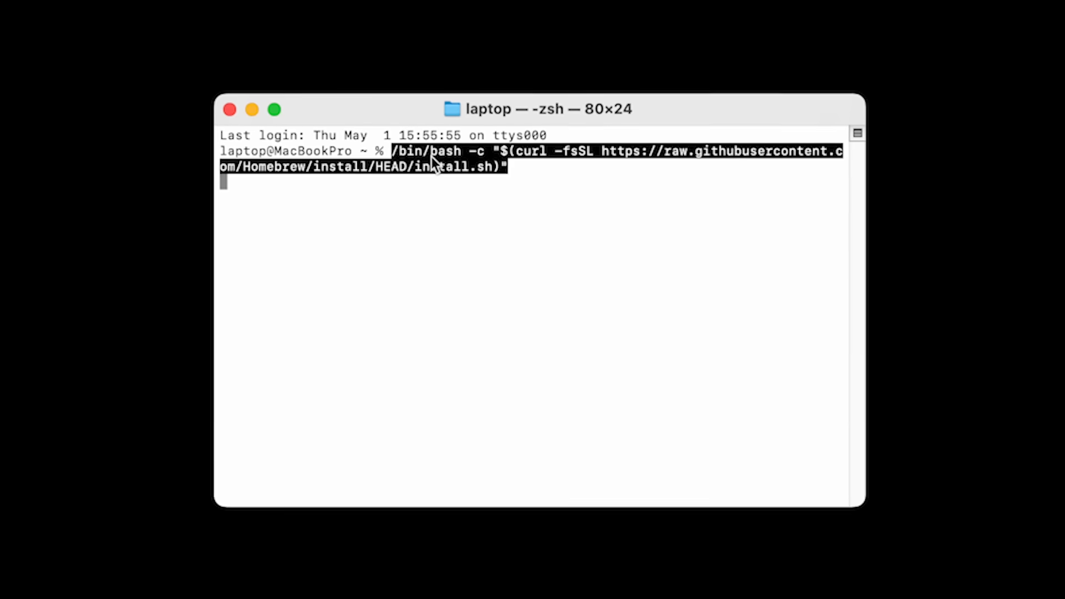
- Copy the selected Homebrew install command for reuse in a new window
{"action": "key", "text": "ctrl+c"}
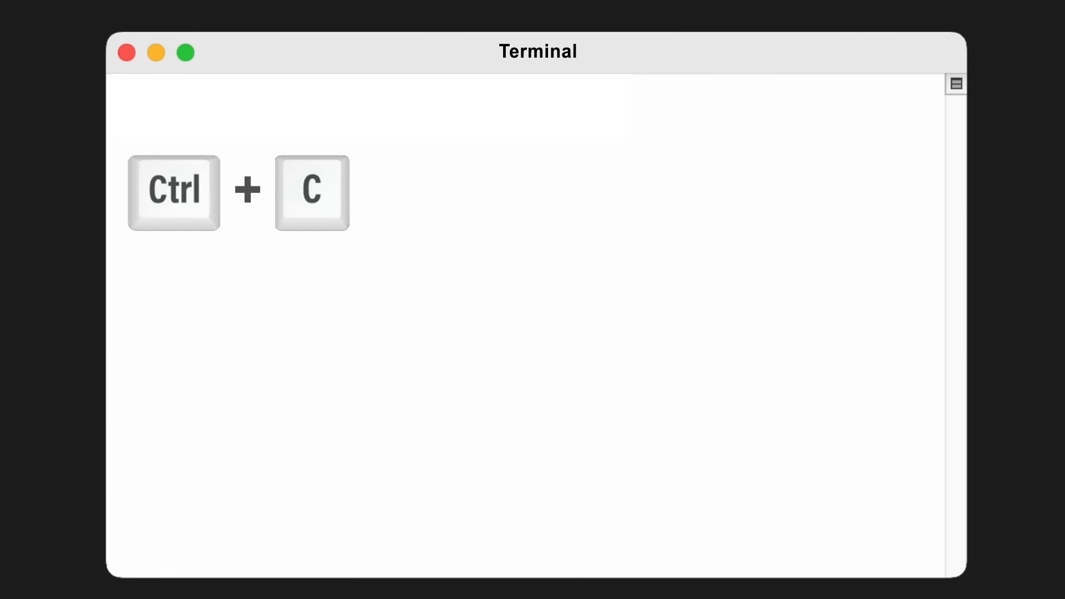
{"action": "key", "text": "ctrl+v"}
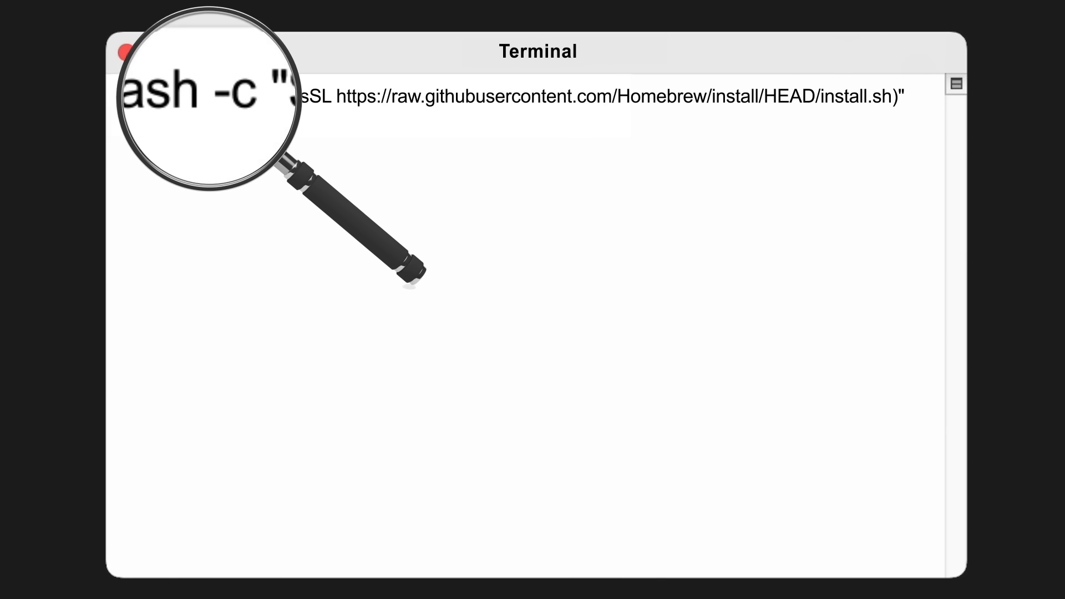
{"action": "mouse_move", "coordinate": [782, 95]}
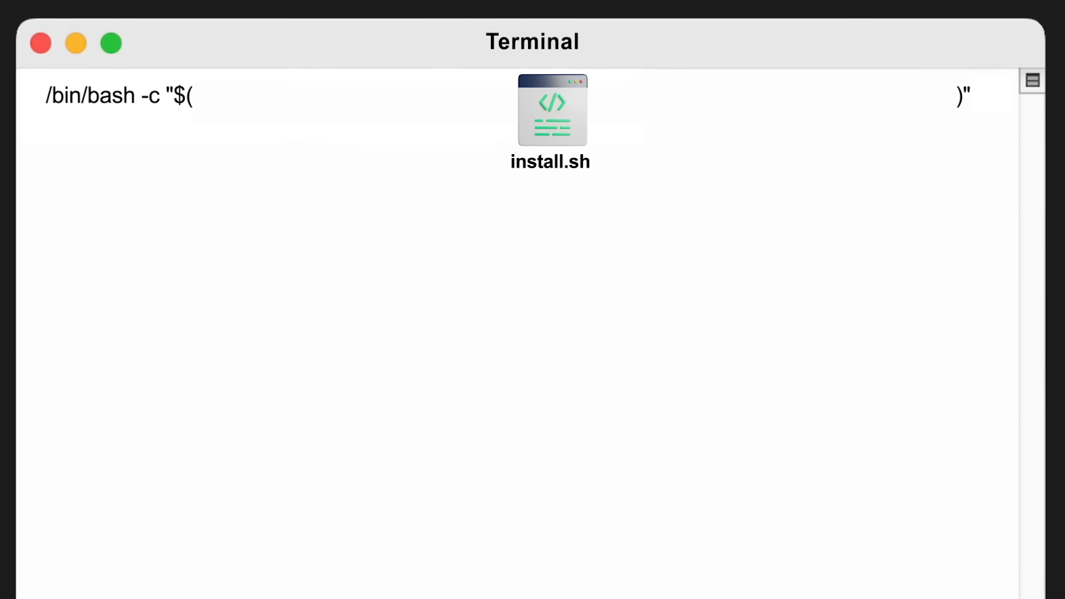
{"action": "double_click", "coordinate": [110, 96]}
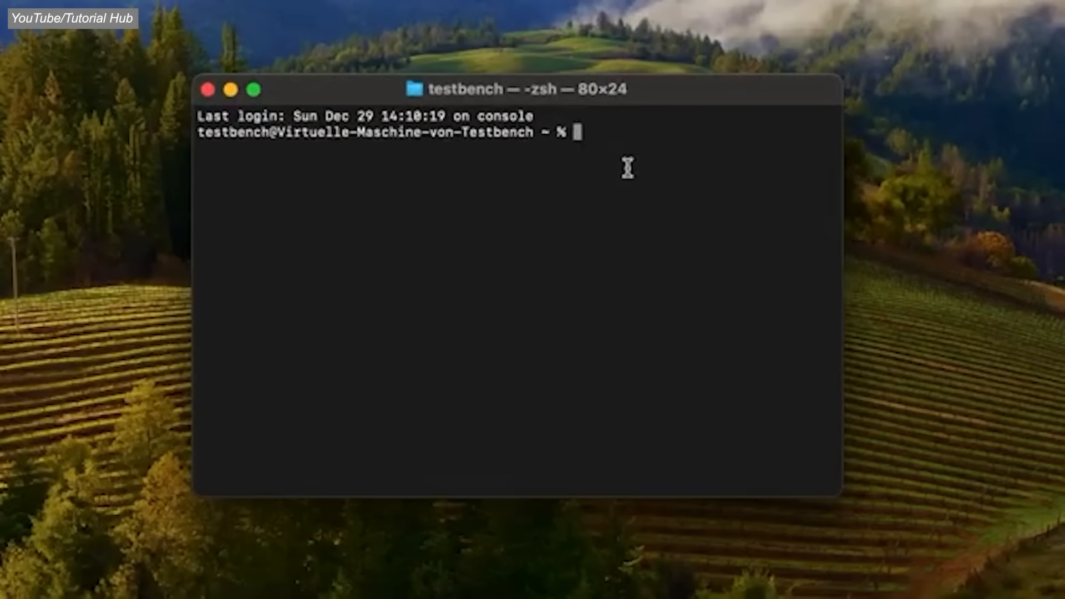
- Run the pasted Homebrew install script until it reports Installation successful
{"action": "key", "text": "cmd+v"}
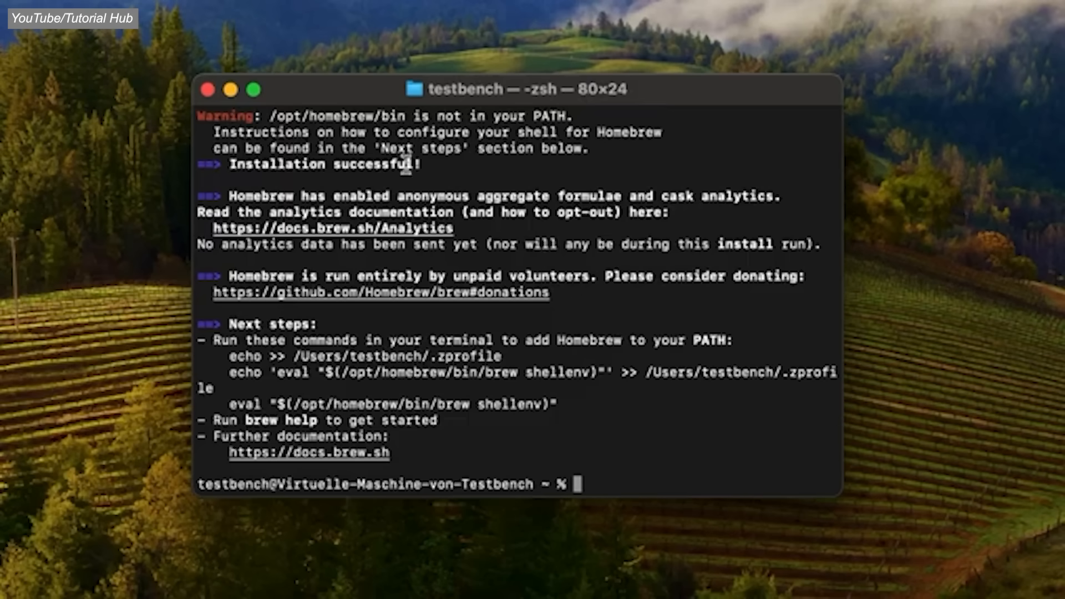
- Copy the two echo commands under Next steps that add Homebrew to the PATH
{"action": "key", "text": "cmd+c"}
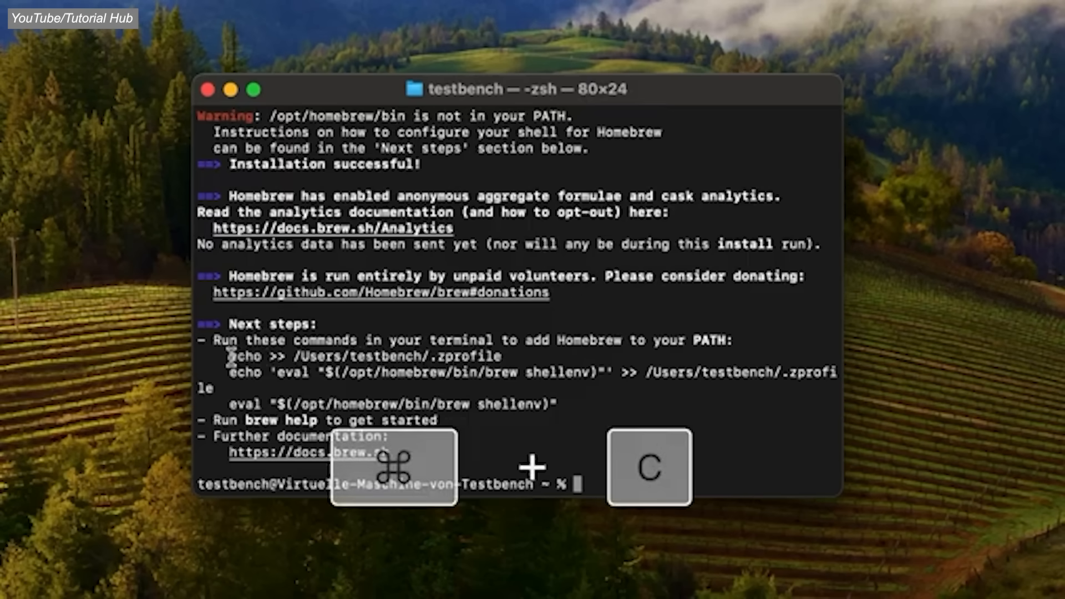
{"action": "left_click_drag", "start_coordinate": [231, 357], "coordinate": [662, 373]}
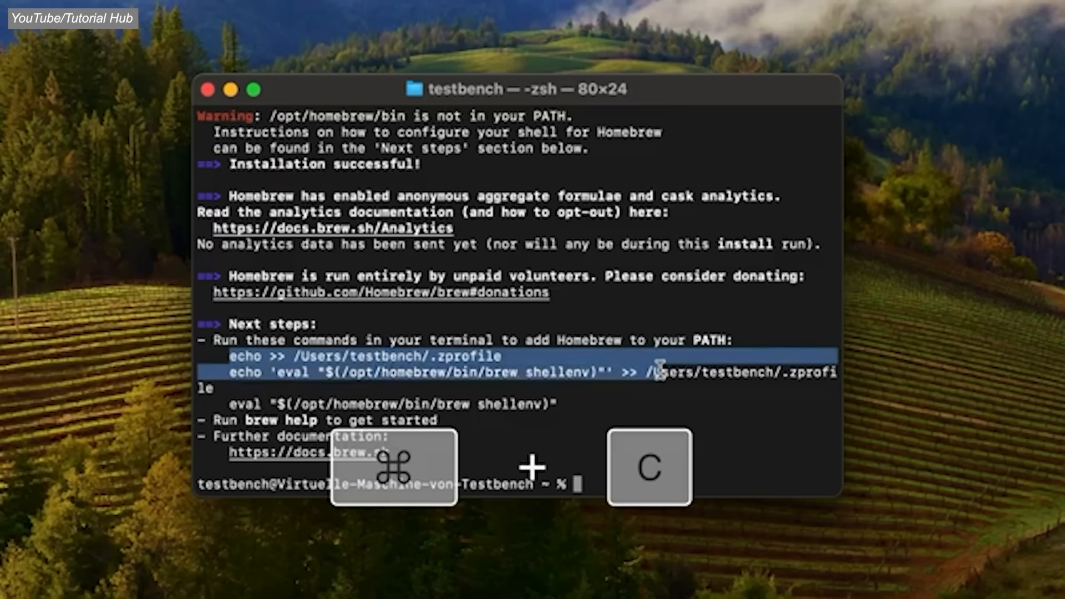
{"action": "key", "text": "cmd+c"}
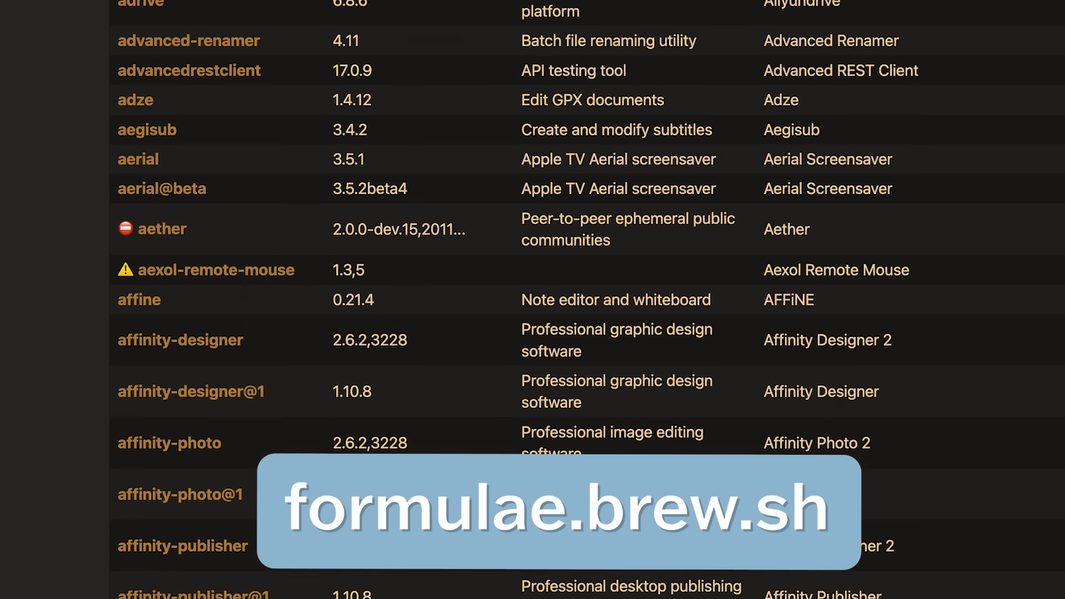
- Follow the formulae site's link to the homebrew-ffmpeg tap repository on GitHub
{"action": "scroll", "scroll_direction": "down", "scroll_amount": 3}
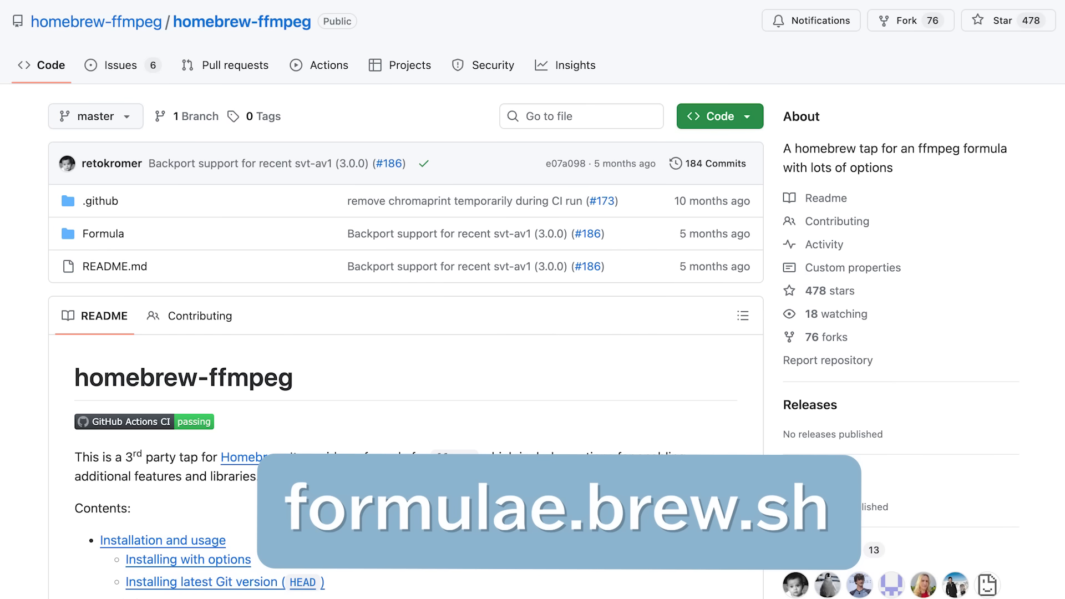
{"action": "left_click", "coordinate": [532, 507]}
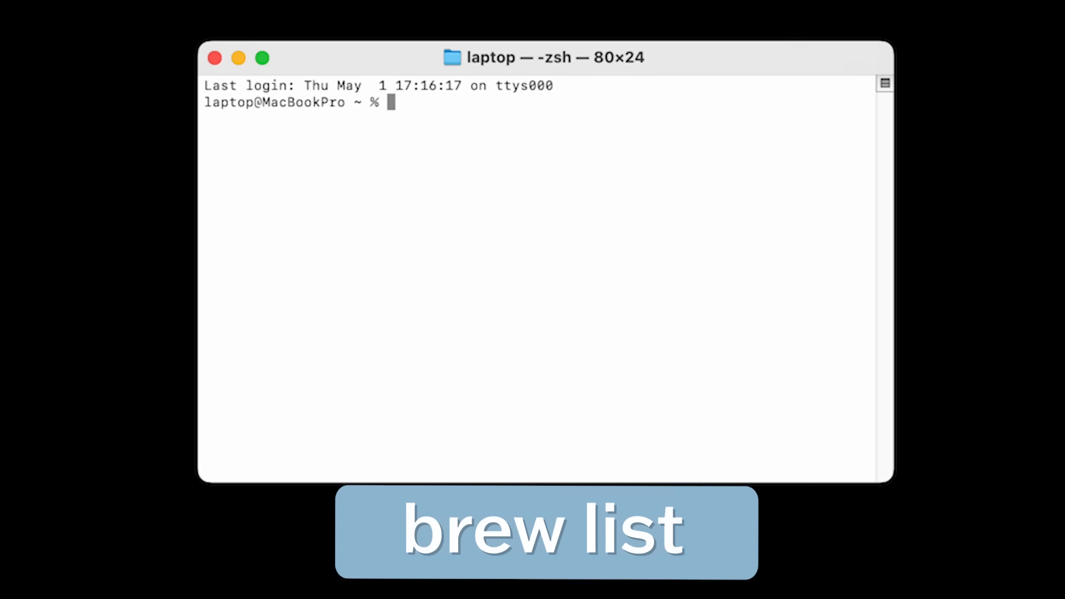
- Run brew list and brew update, revealing outdated certifi and openssl@3
{"action": "type", "text": "brew list"}
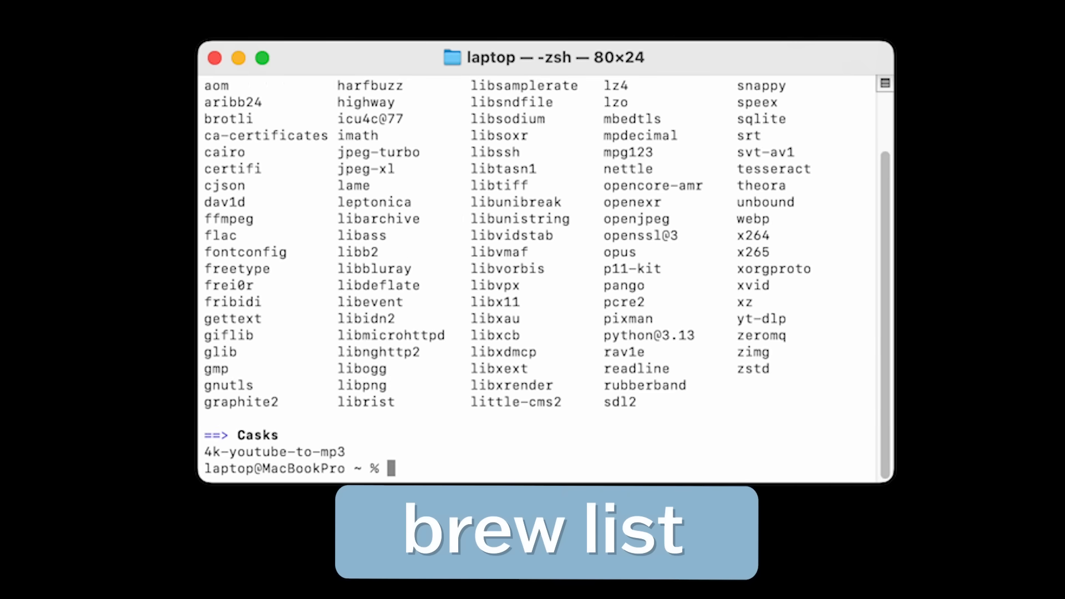
{"action": "type", "text": "brew update"}
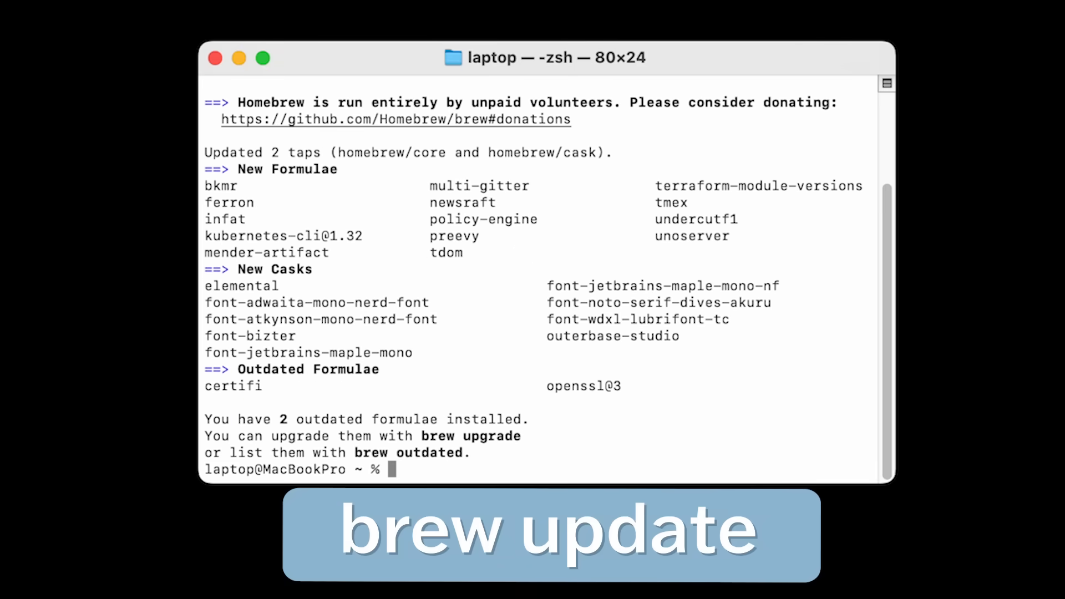
- Start brew upgrade --greedy to upgrade everything, casks included
{"action": "type", "text": "brew"}
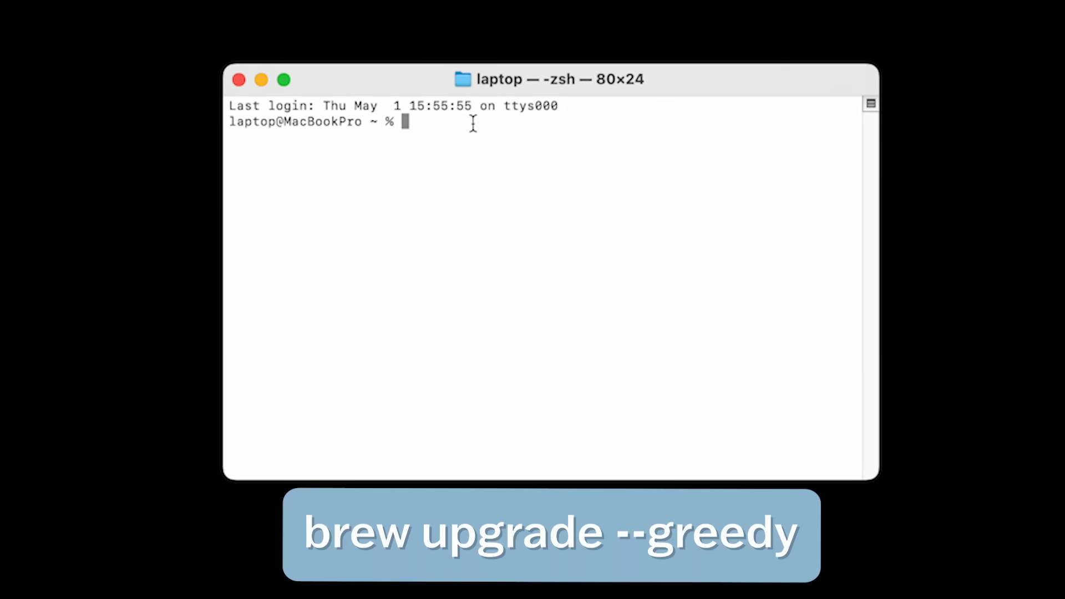
{"action": "type", "text": "brew upgrade --greedy"}
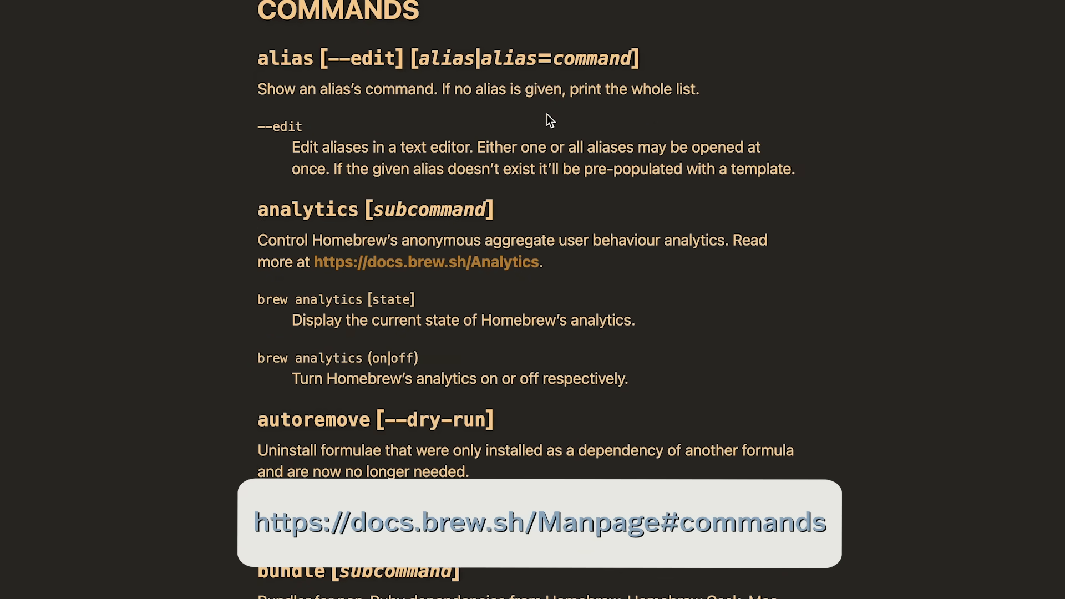
{"action": "mouse_move", "coordinate": [505, 116]}
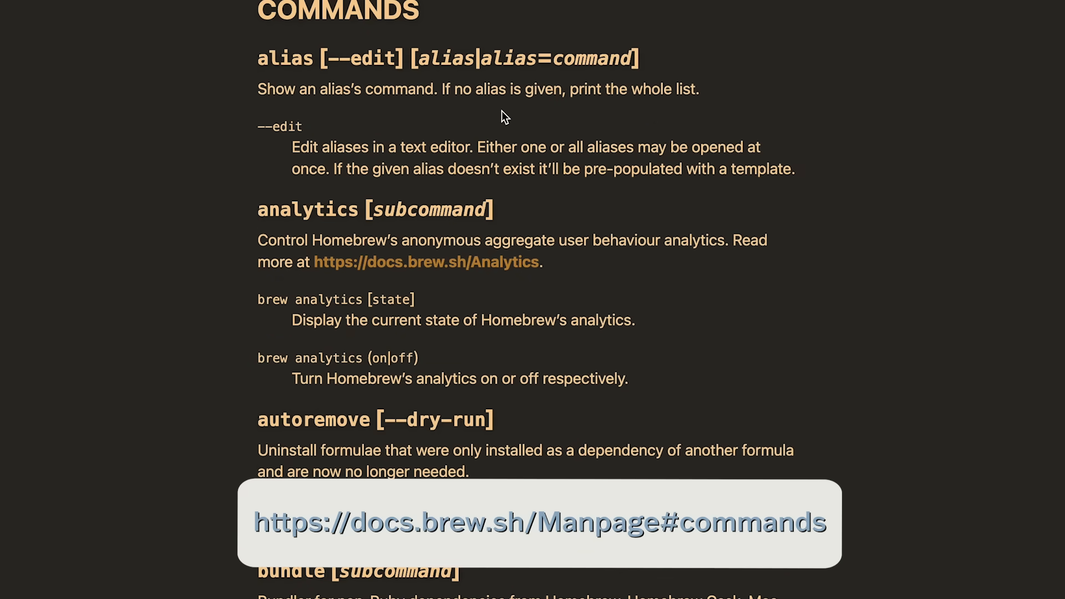
{"action": "mouse_move", "coordinate": [820, 355]}
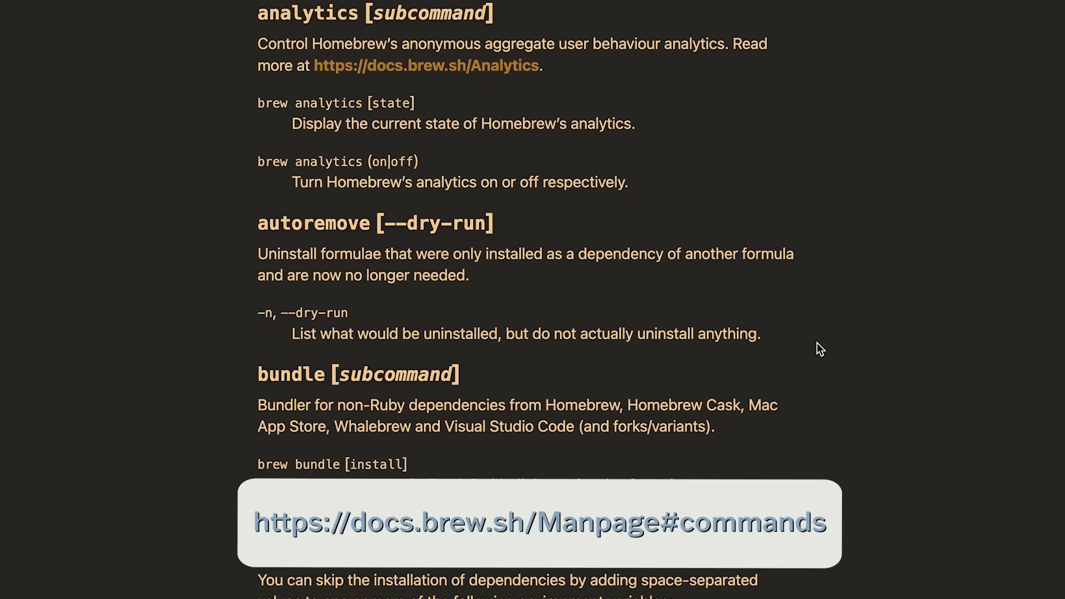
- Review the manpage commands from alias onward and highlight cleanup's --scrub option
{"action": "scroll", "scroll_direction": "down", "scroll_amount": 3}
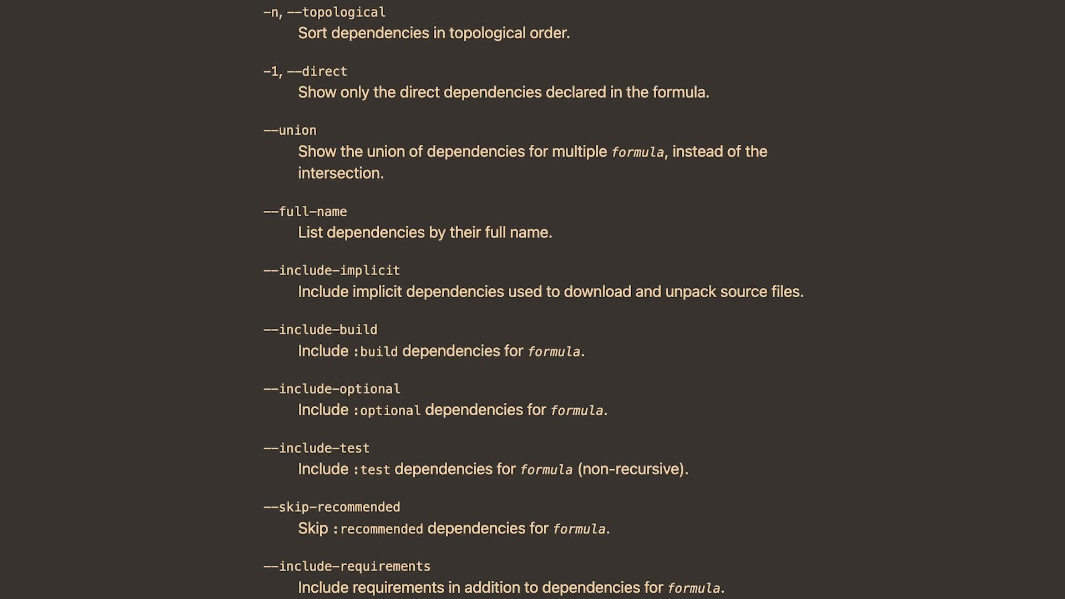
{"action": "scroll", "scroll_direction": "down", "scroll_amount": 3}
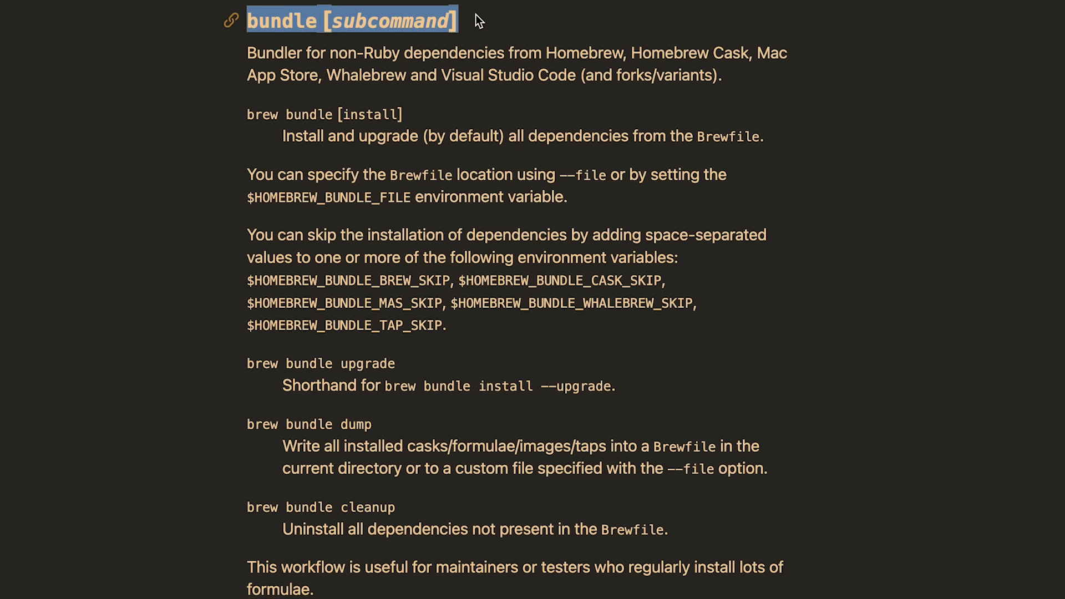
{"action": "scroll", "scroll_direction": "down", "scroll_amount": 3}
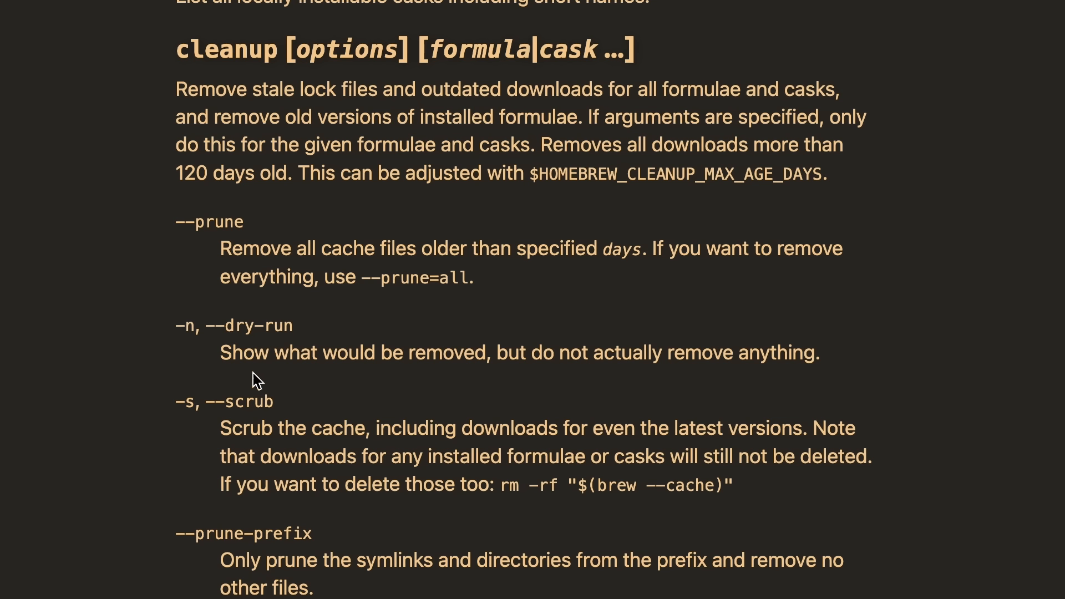
{"action": "double_click", "coordinate": [224, 401]}
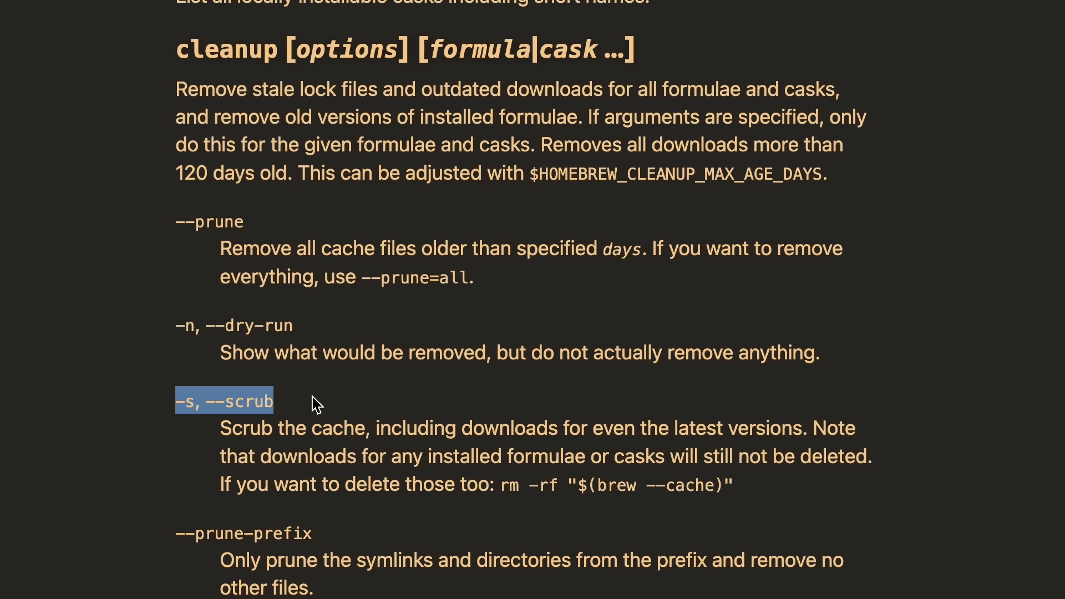
- Continue through completions, then bring up Little Snitch's network filter activity summary
{"action": "scroll", "scroll_direction": "down", "scroll_amount": 3}
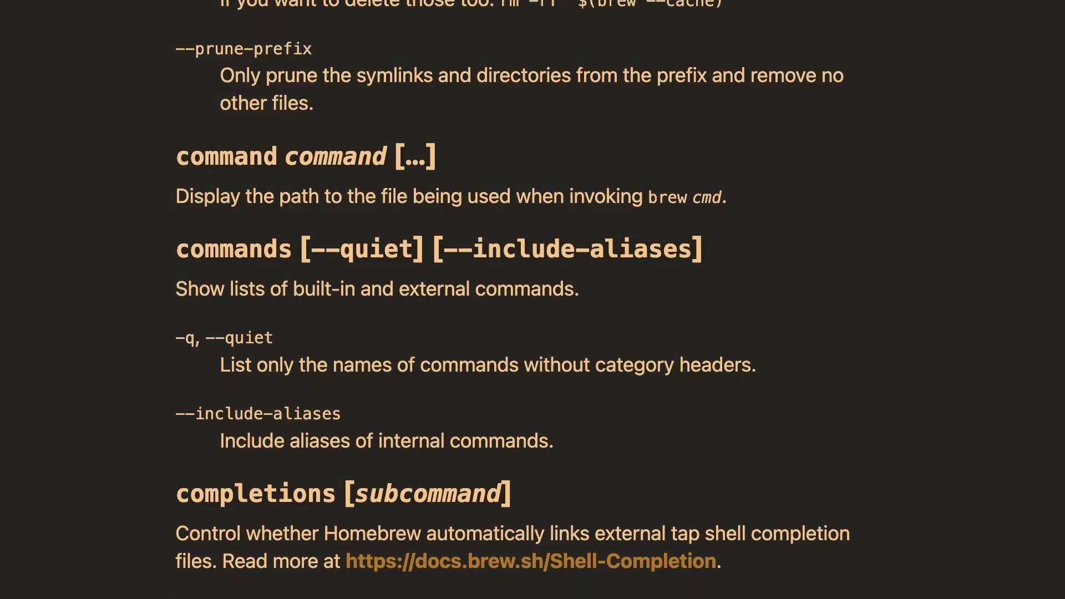
{"action": "left_click", "coordinate": [592, 15]}
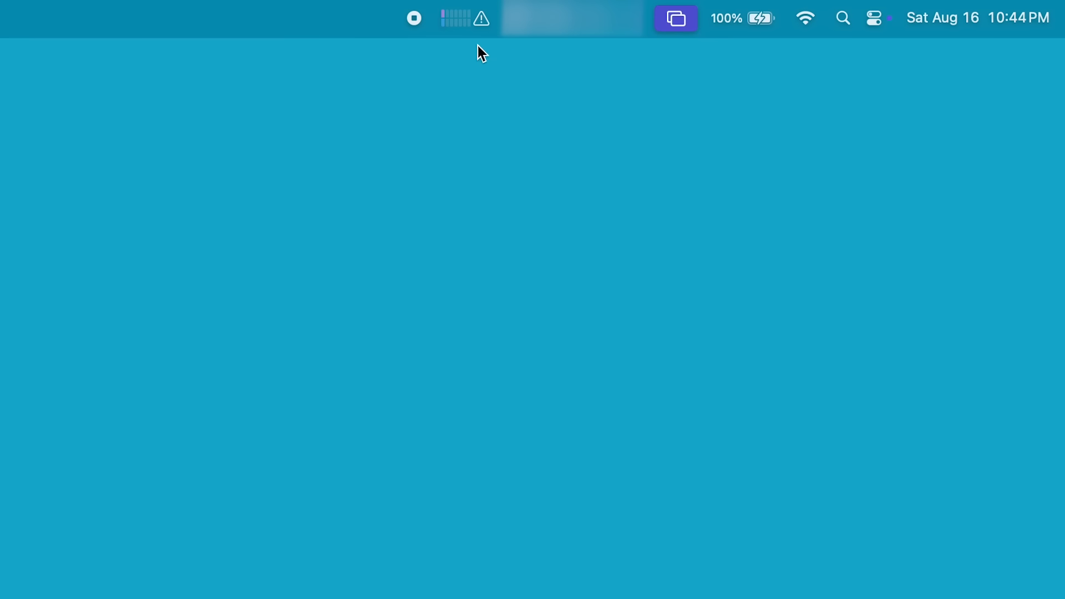
{"action": "left_click", "coordinate": [455, 17]}
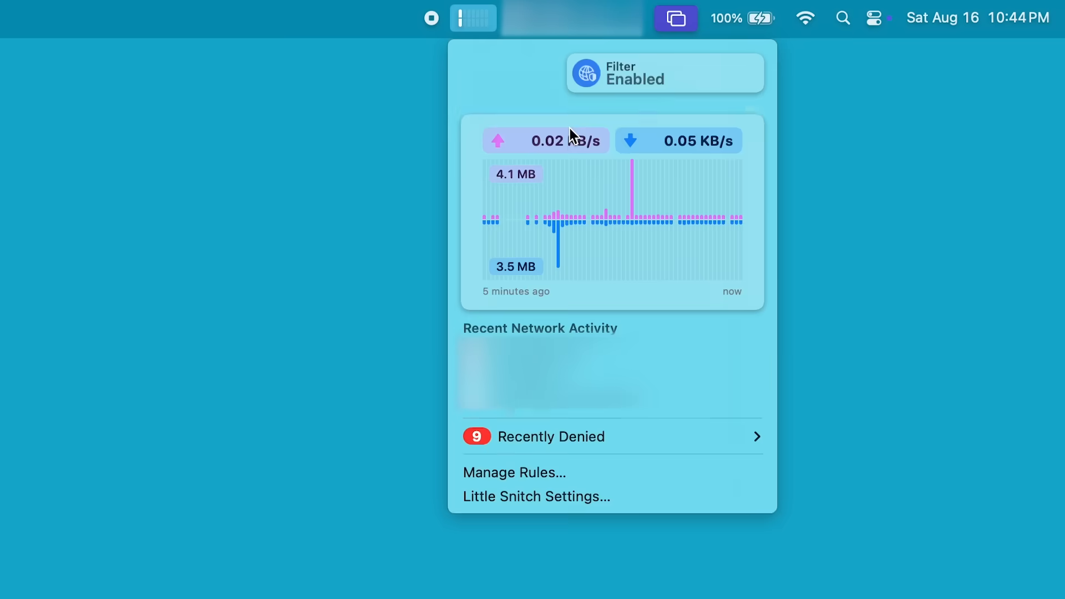